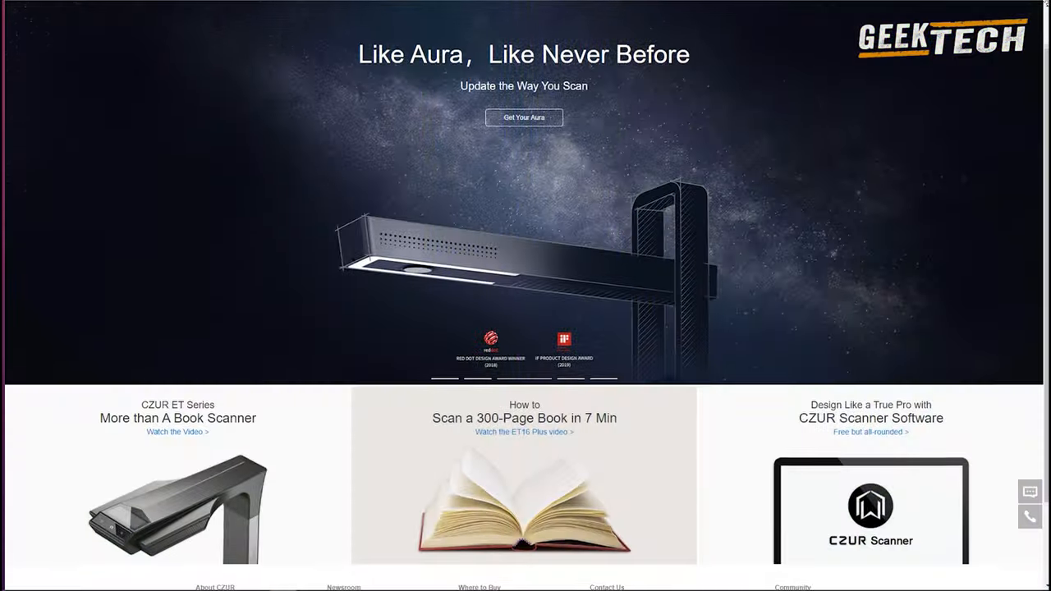
- Scroll the CZUR homepage down toward the Shine Pro download links
scroll("down", 3)
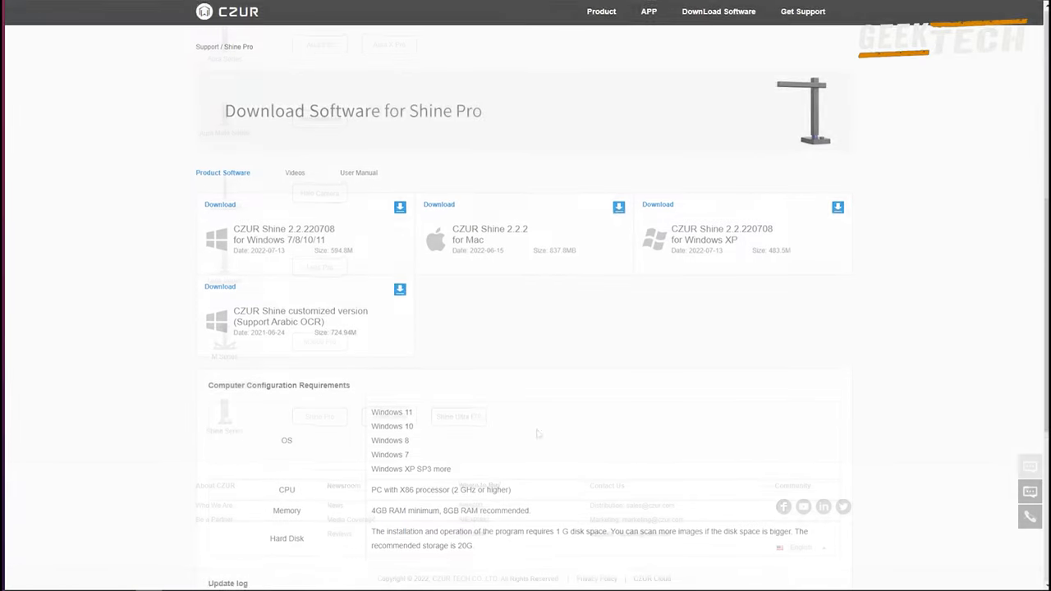
scroll("down", 3)
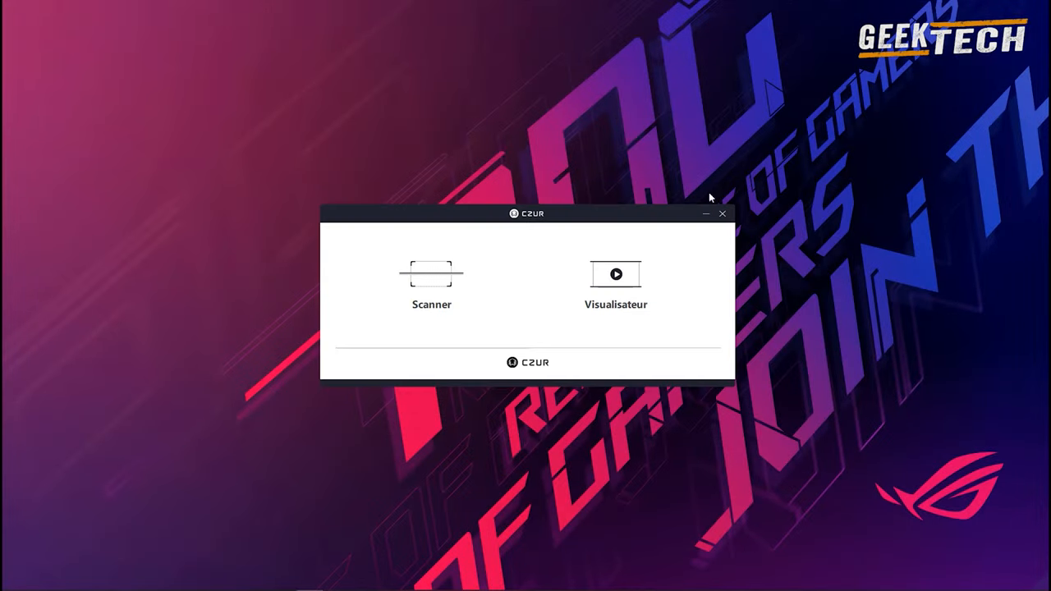
- Choose the Scanner mode from the CZUR Shine startup launcher
left_click(430, 279)
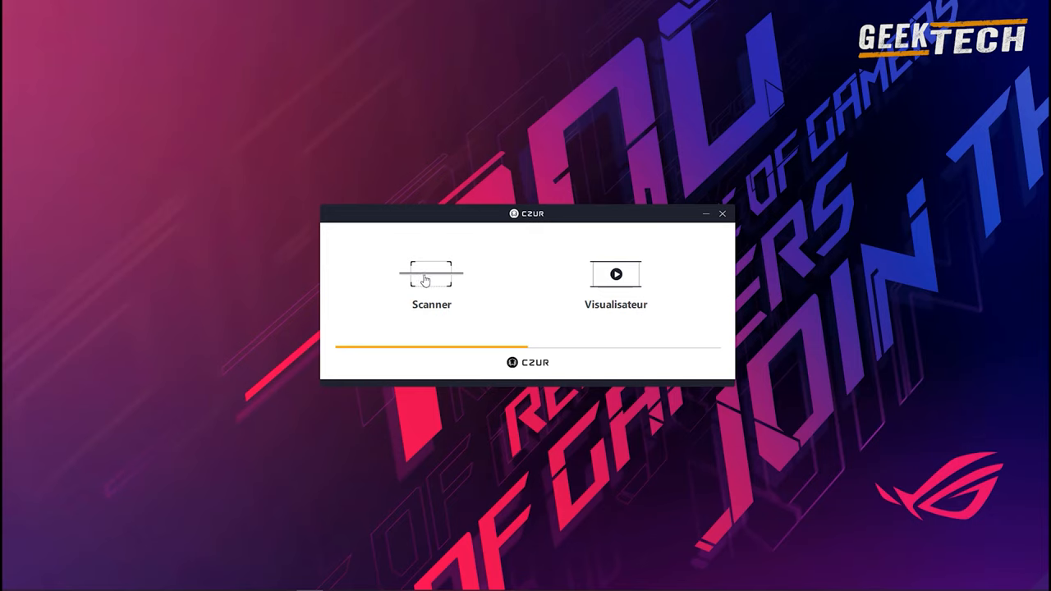
mouse_move(430, 280)
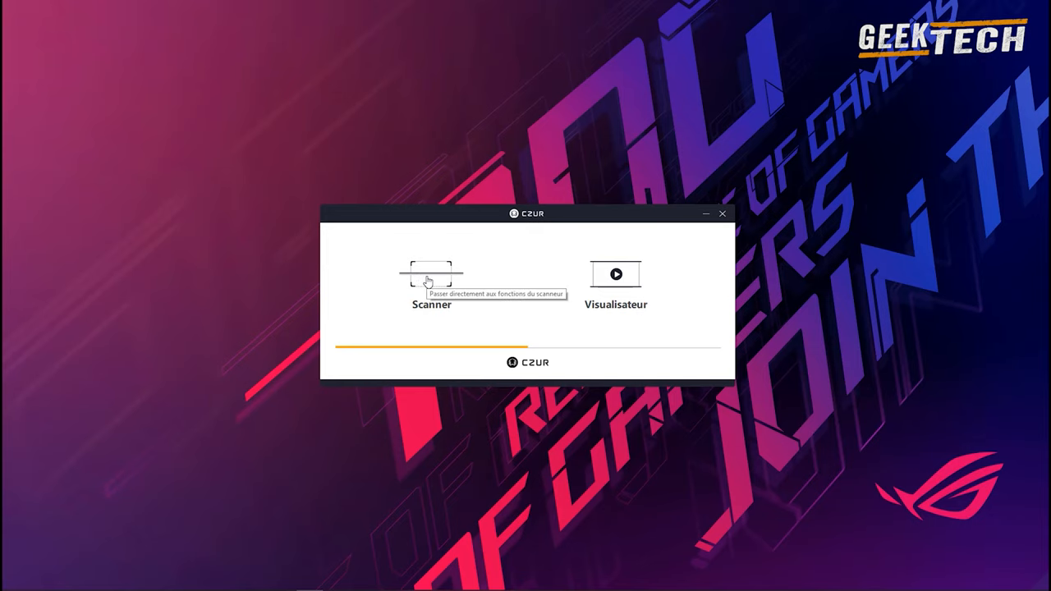
left_click(430, 274)
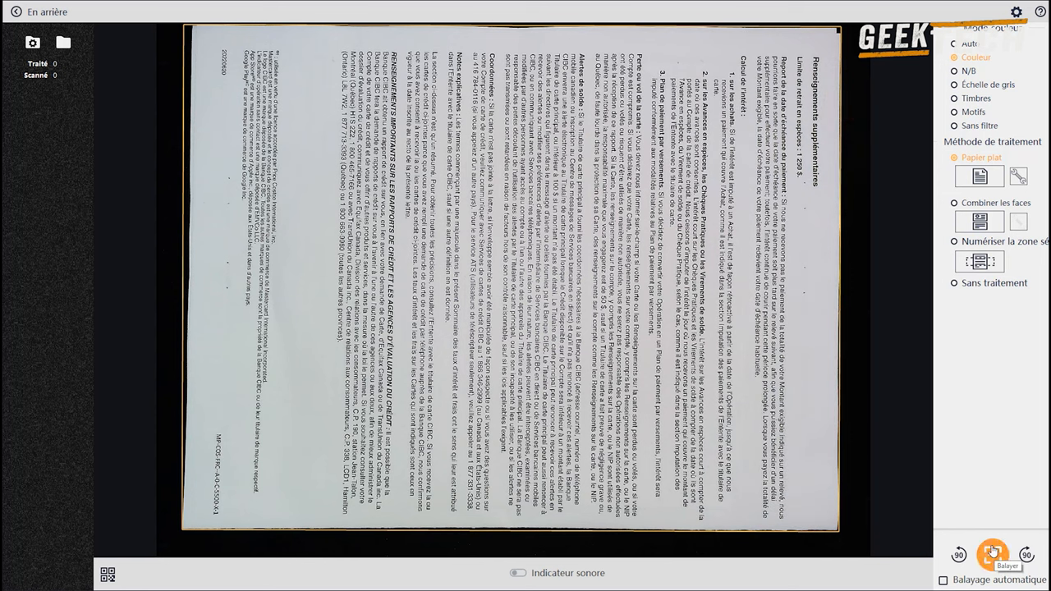
- Capture three scans with Balayer so each document lands in the scanned list
left_click(989, 550)
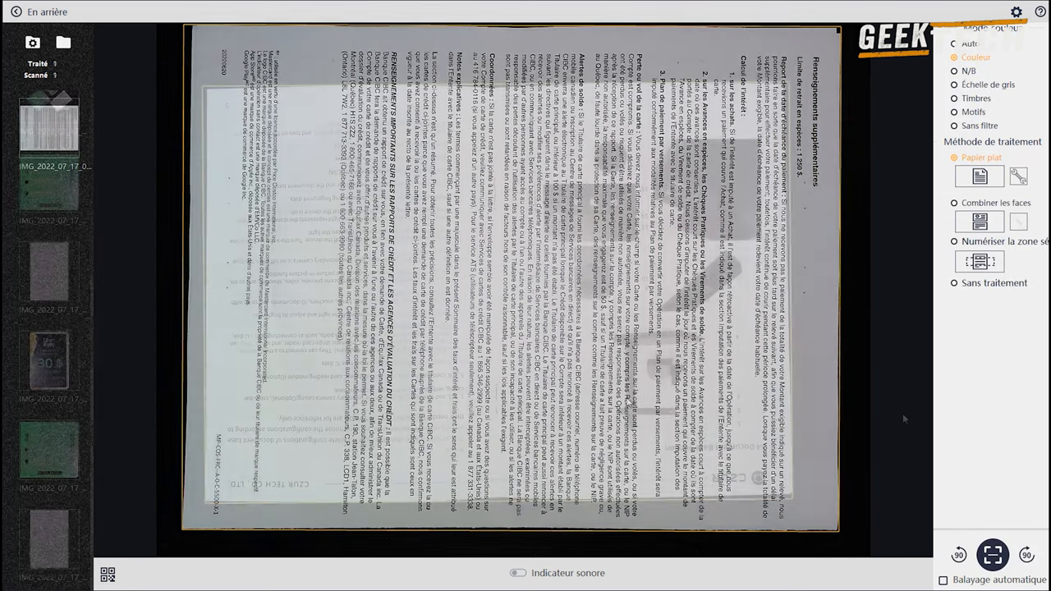
left_click(992, 554)
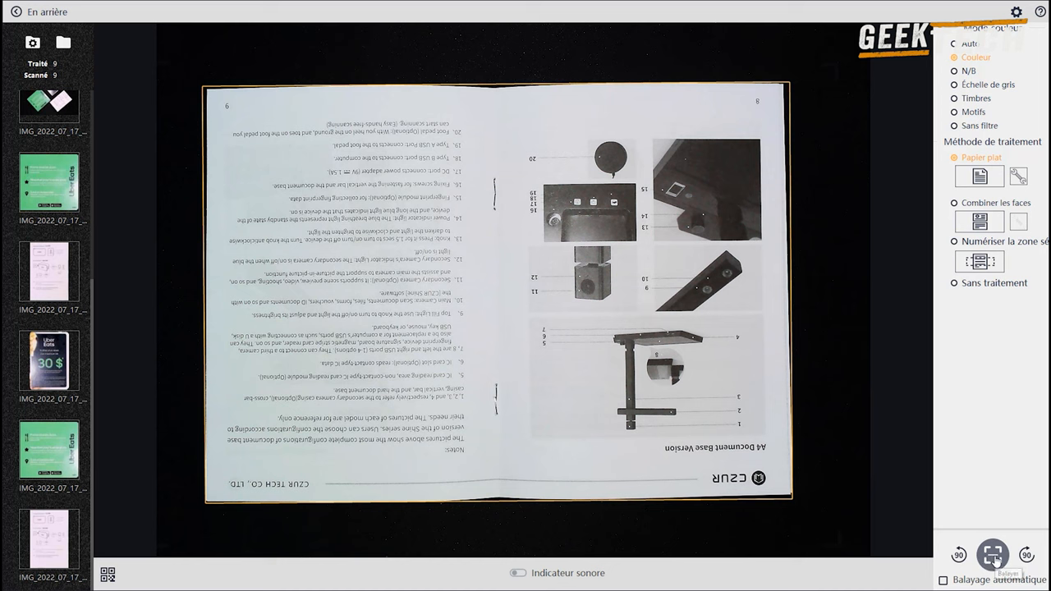
left_click(992, 555)
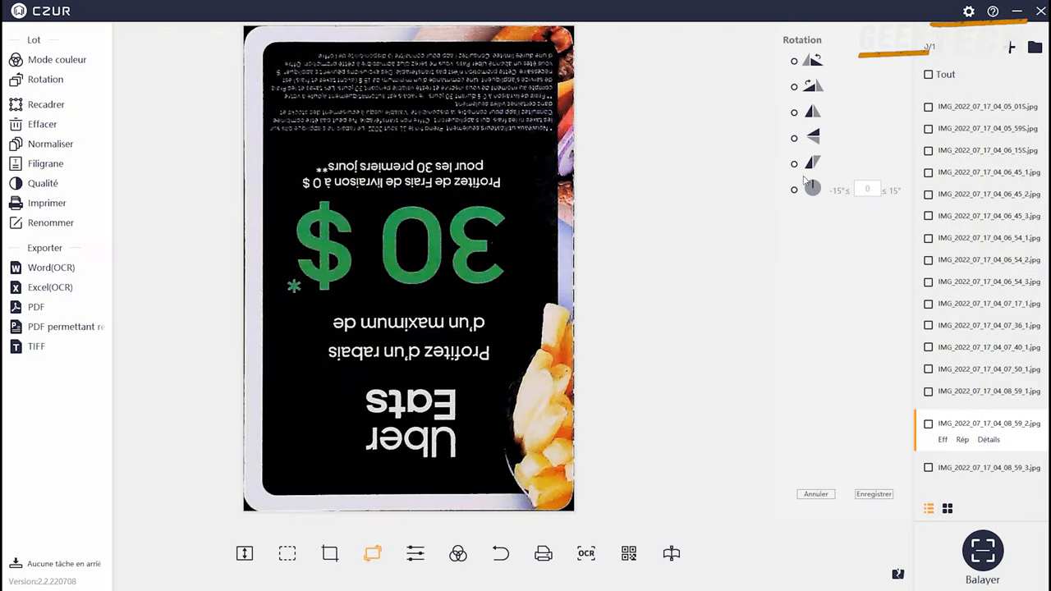
- Convert the Uber Eats card scan to Couleur mode and confirm the change
left_click(795, 162)
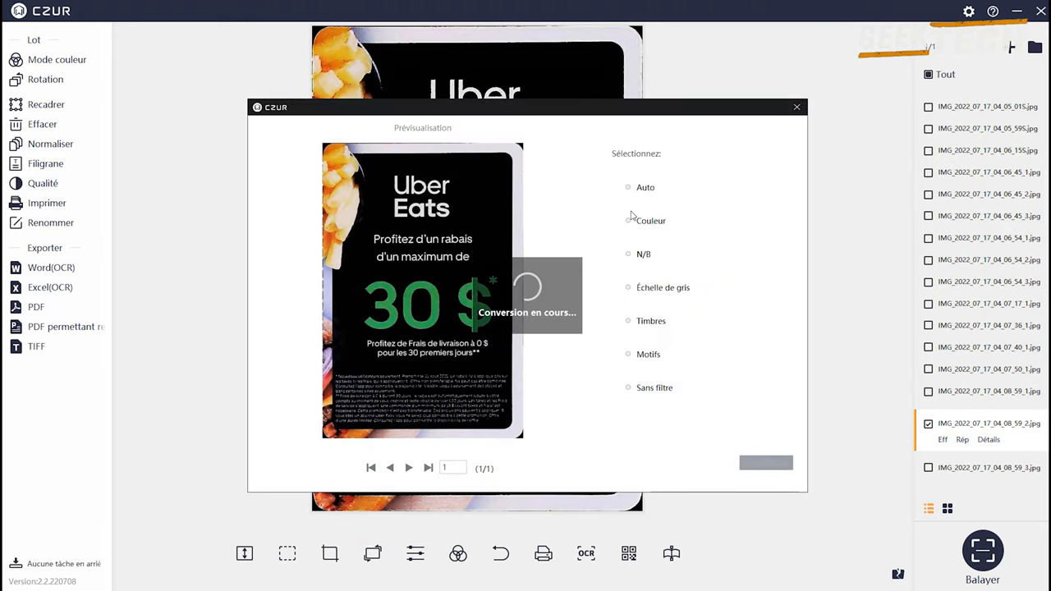
left_click(627, 220)
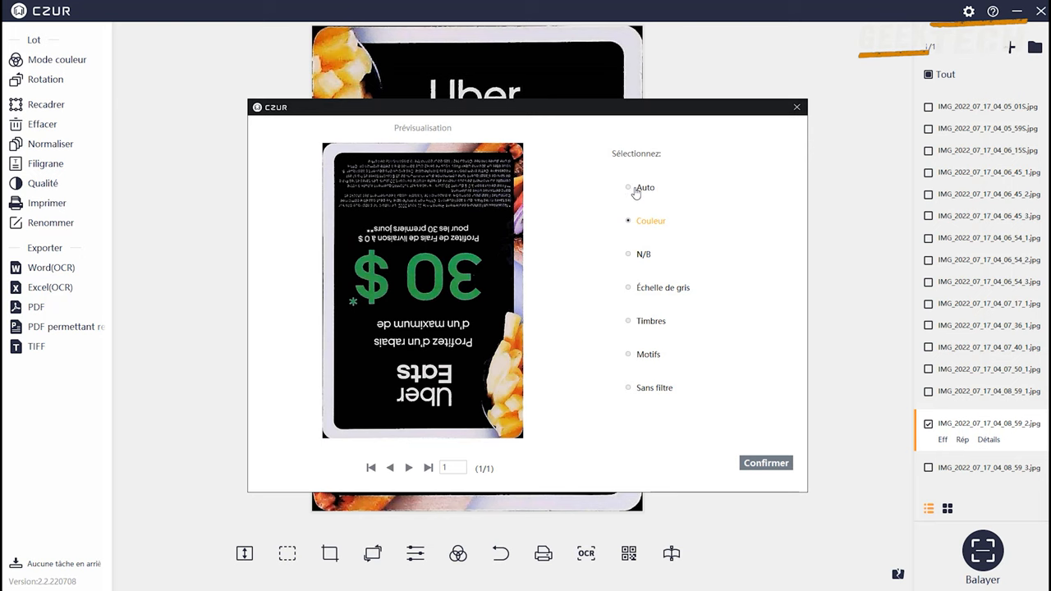
left_click(765, 463)
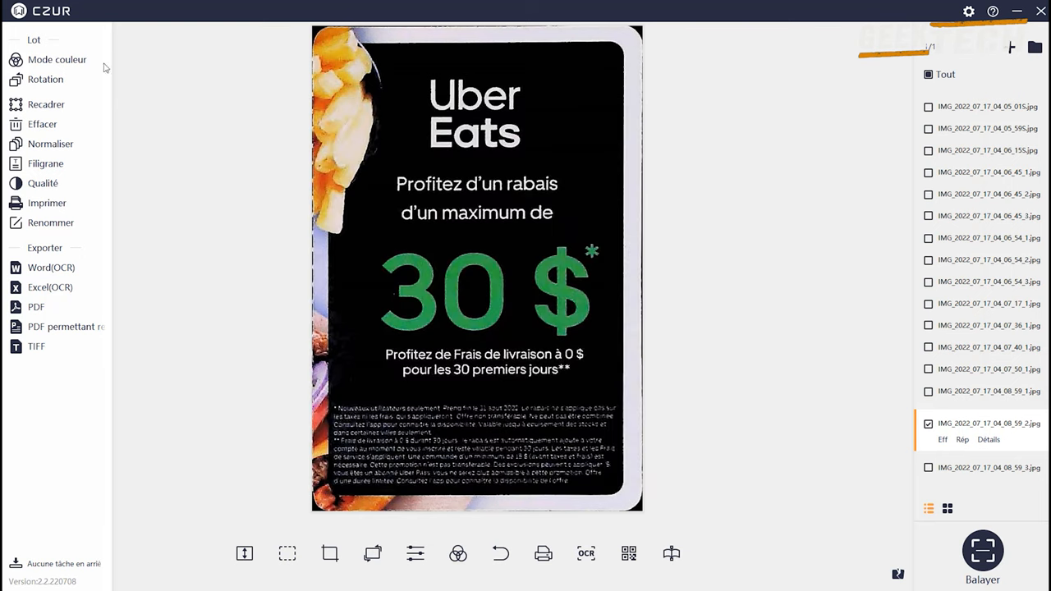
mouse_move(46, 105)
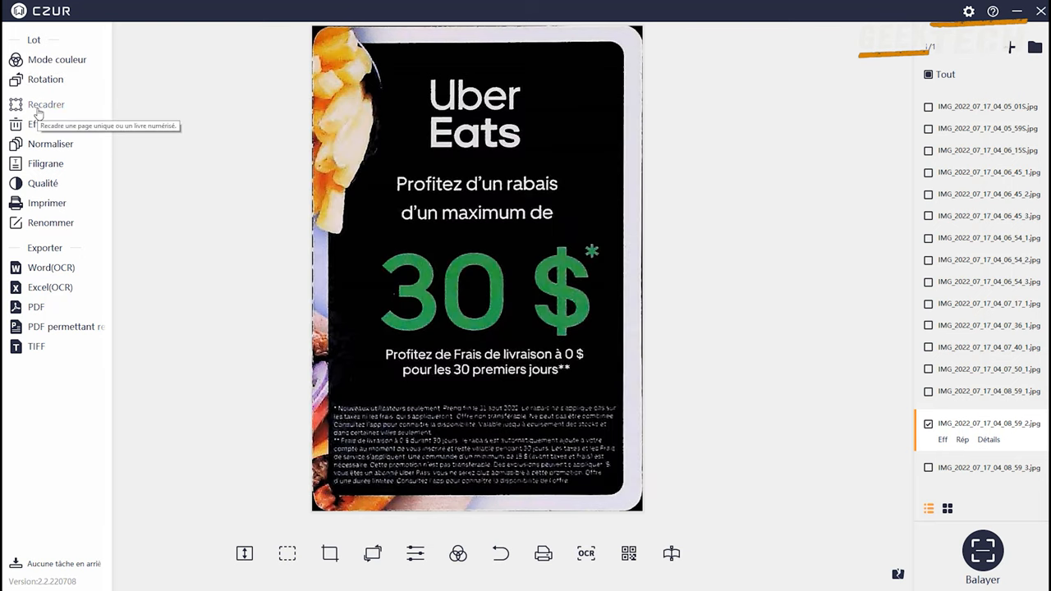
- Start Recadrer cropping on the card and dismiss the 'Je vois' introduction
left_click(46, 105)
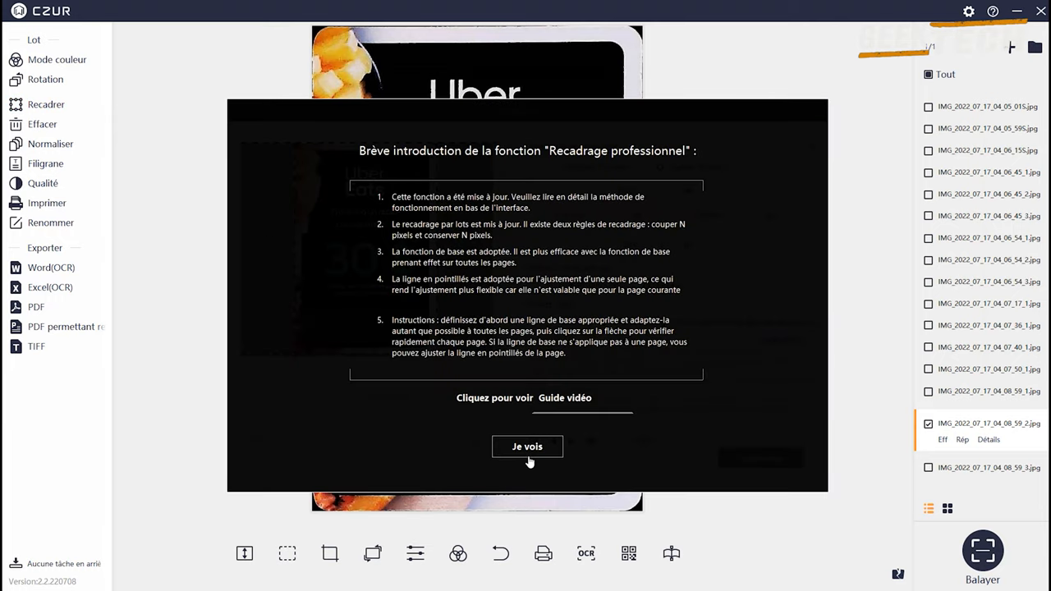
left_click(527, 447)
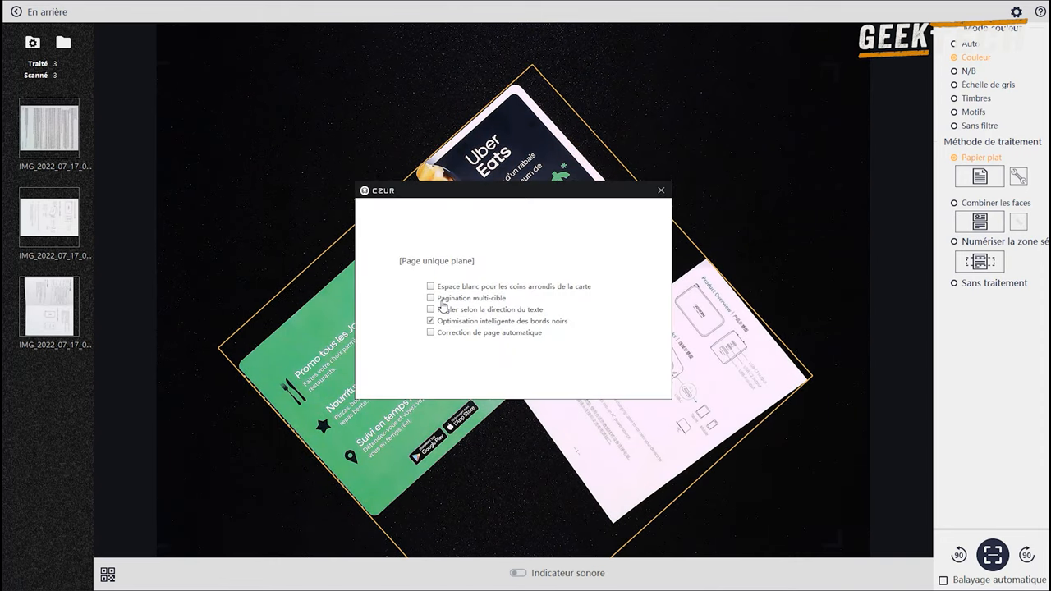
- Enable Pagination multi-cible in the flat-page settings and close the window
left_click(430, 299)
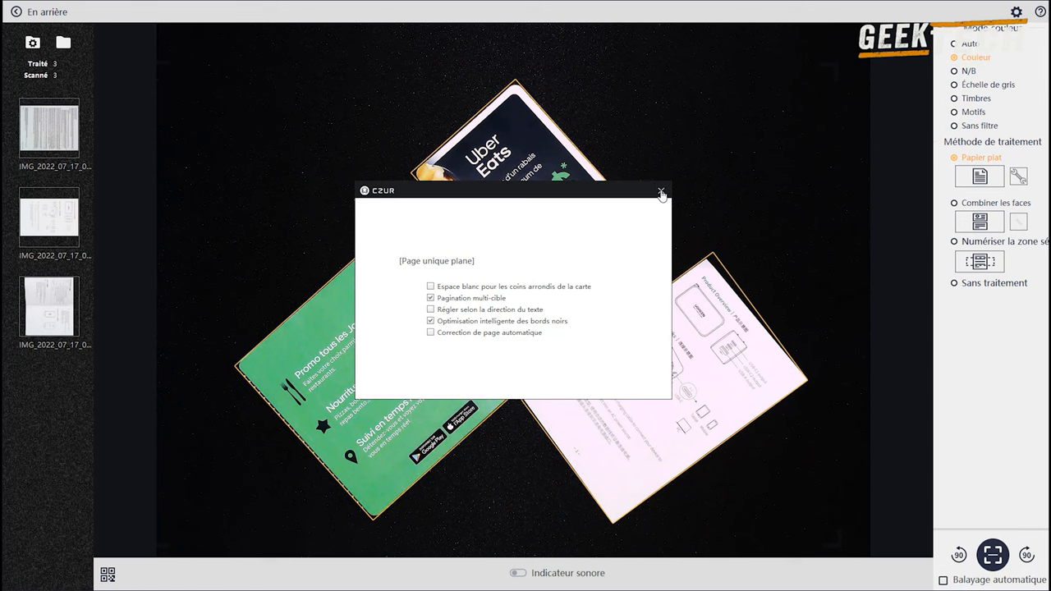
left_click(658, 194)
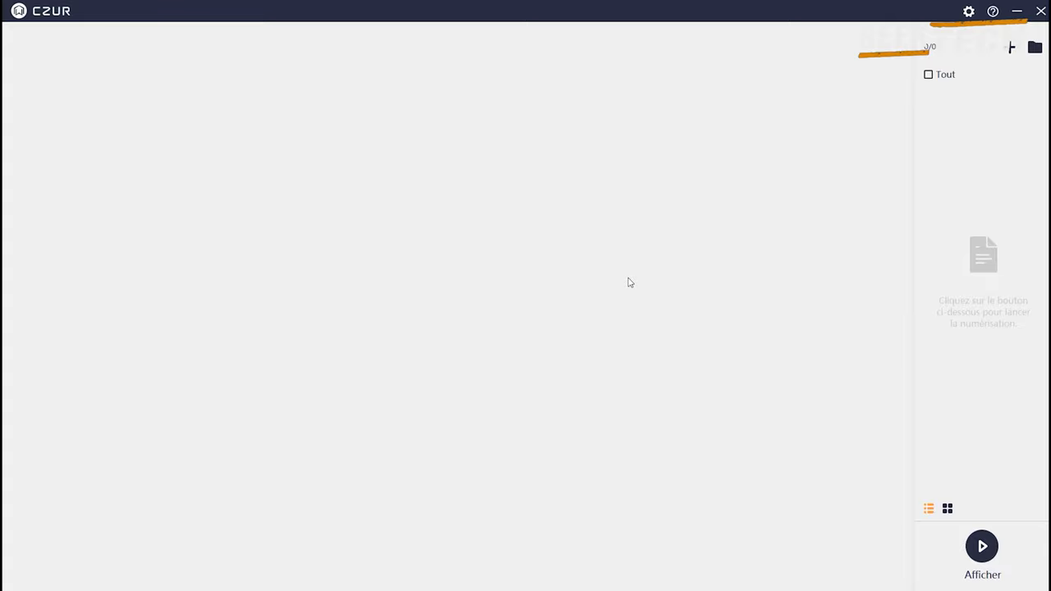
- Start the live view with Afficher and draw a red box around the 30 $ price
left_click(982, 545)
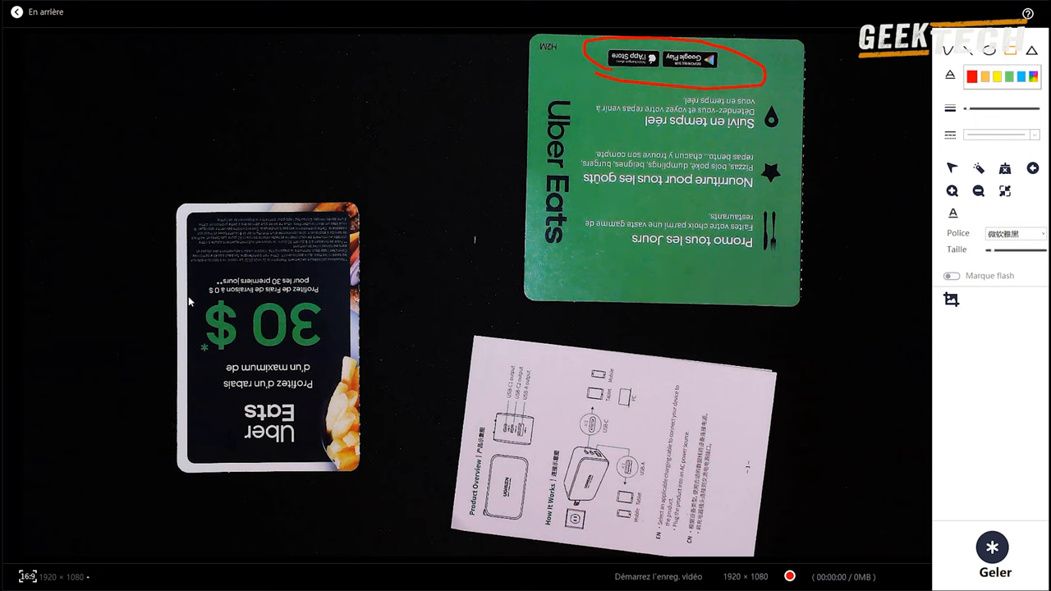
left_click_drag(206, 297, 315, 351)
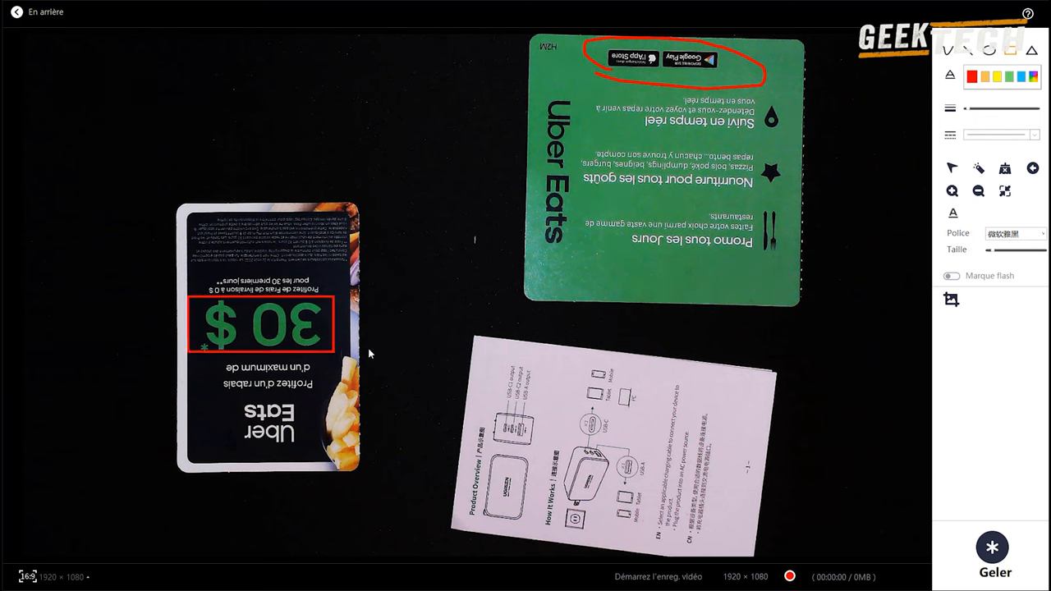
mouse_move(900, 194)
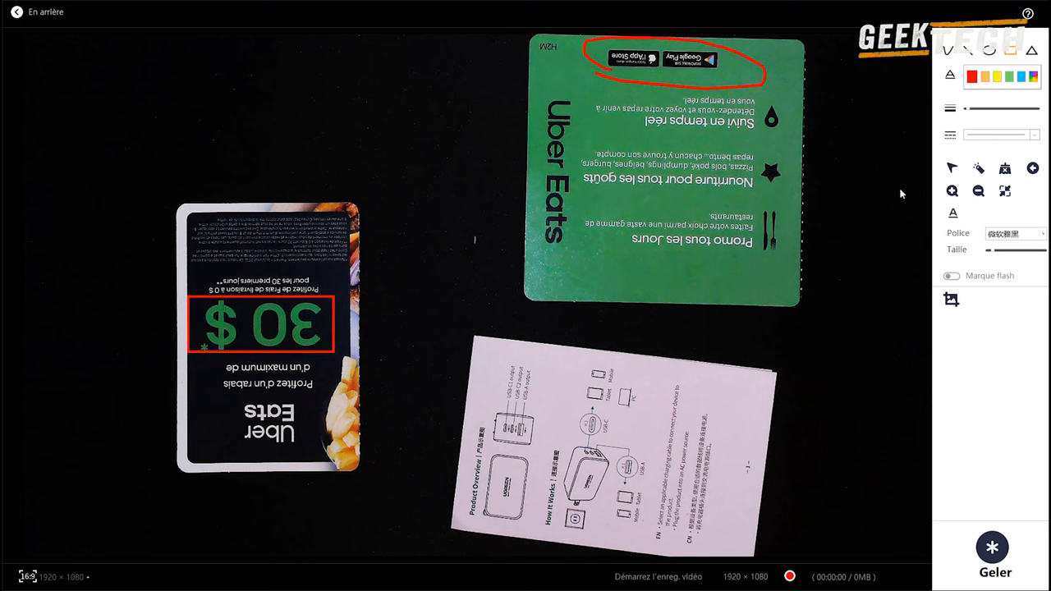